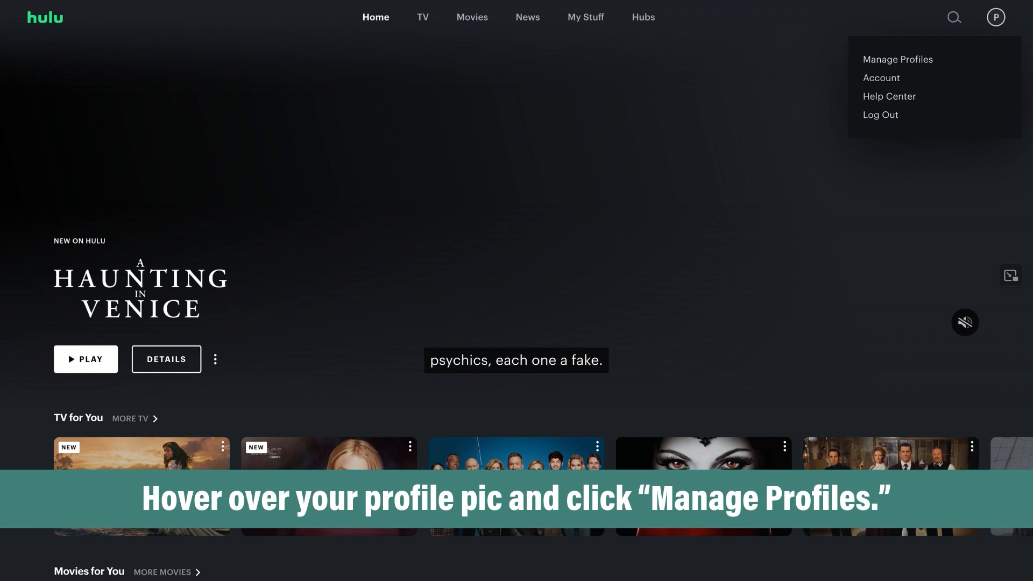
Go to Manage Profiles and start adding a new profile
{"action": "left_click", "coordinate": [897, 59]}
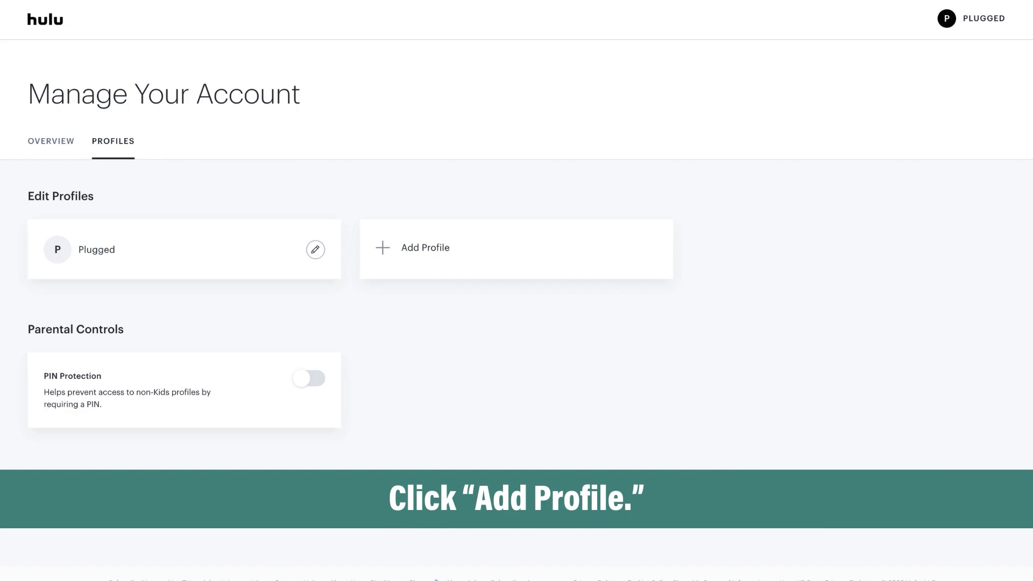
{"action": "left_click", "coordinate": [425, 248]}
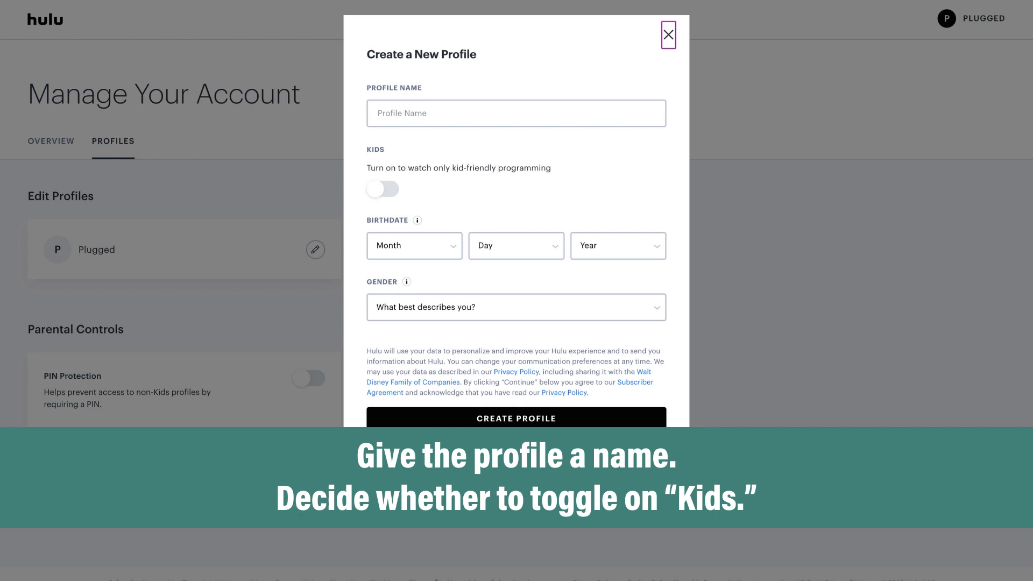
Name the profile 'Kids', switch on kid-friendly programming and confirm parental consent
{"action": "left_click", "coordinate": [516, 293]}
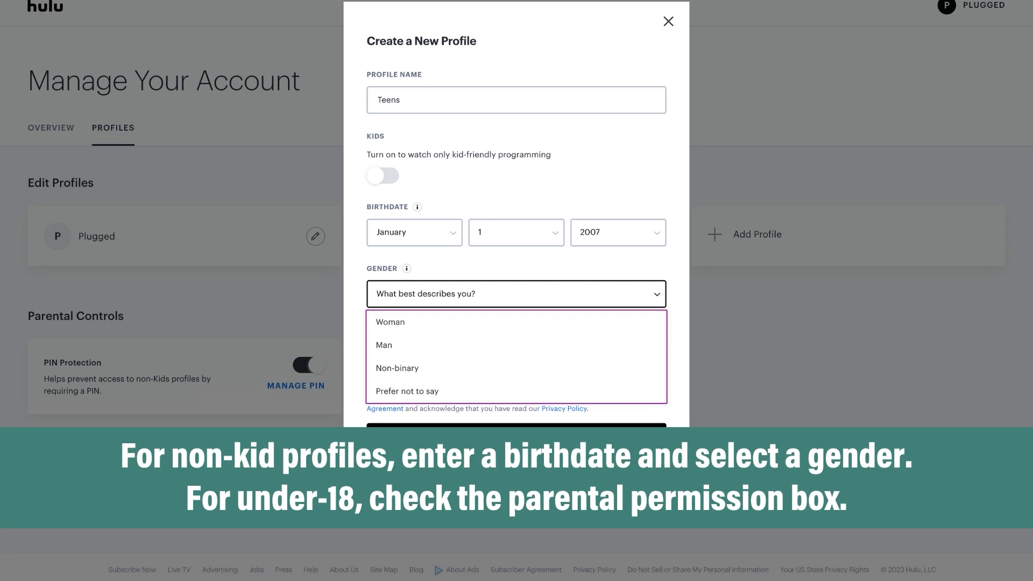
{"action": "left_click", "coordinate": [517, 294]}
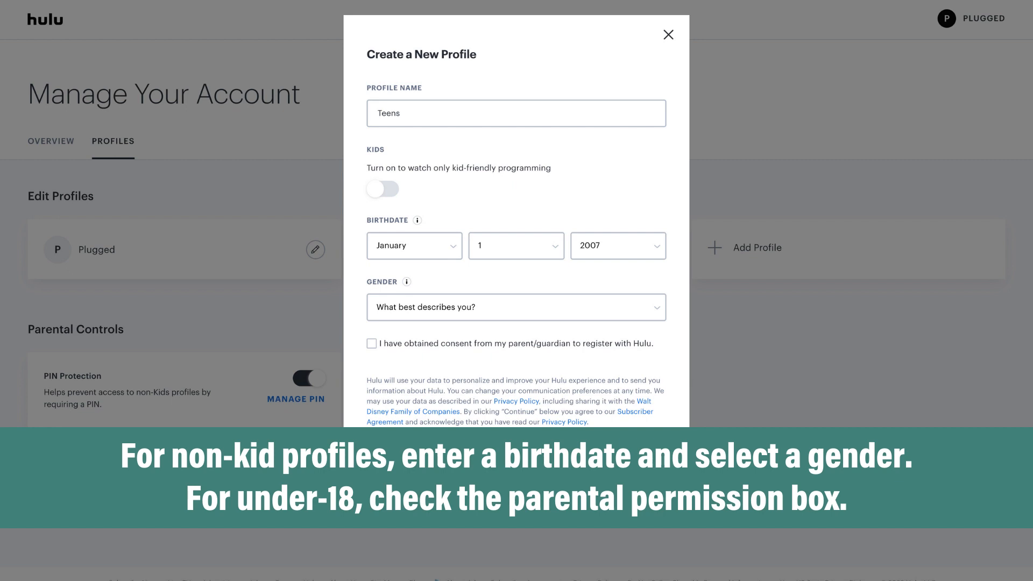
{"action": "left_click", "coordinate": [382, 190]}
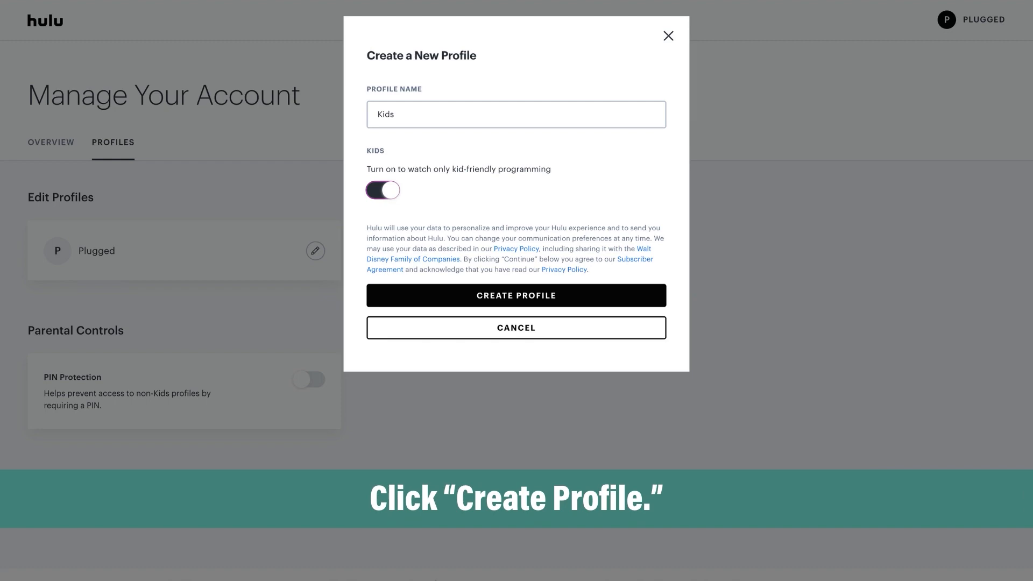
Create the Kids profile, return to Manage Profiles and turn on PIN Protection
{"action": "left_click", "coordinate": [515, 295]}
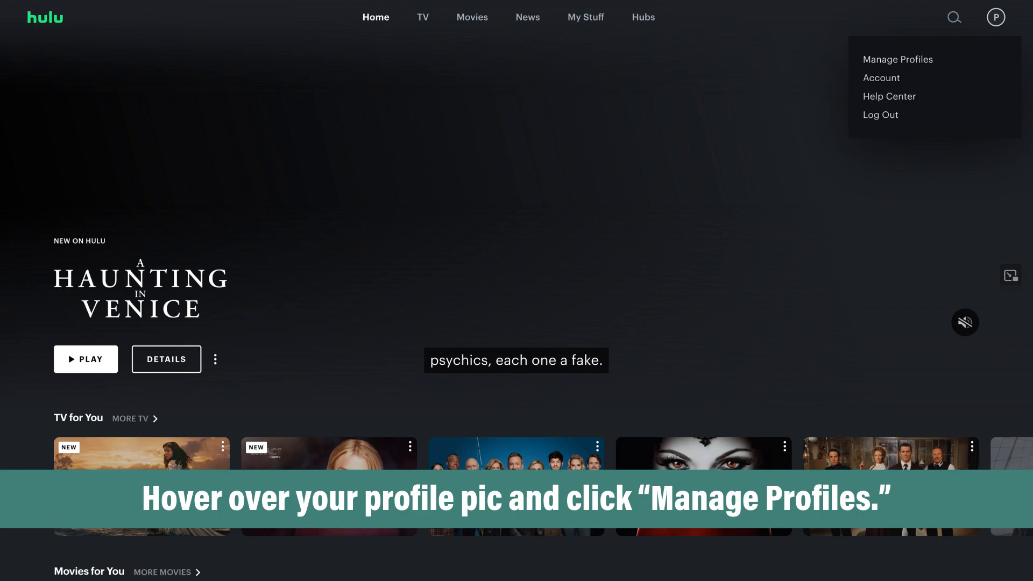
{"action": "left_click", "coordinate": [897, 60]}
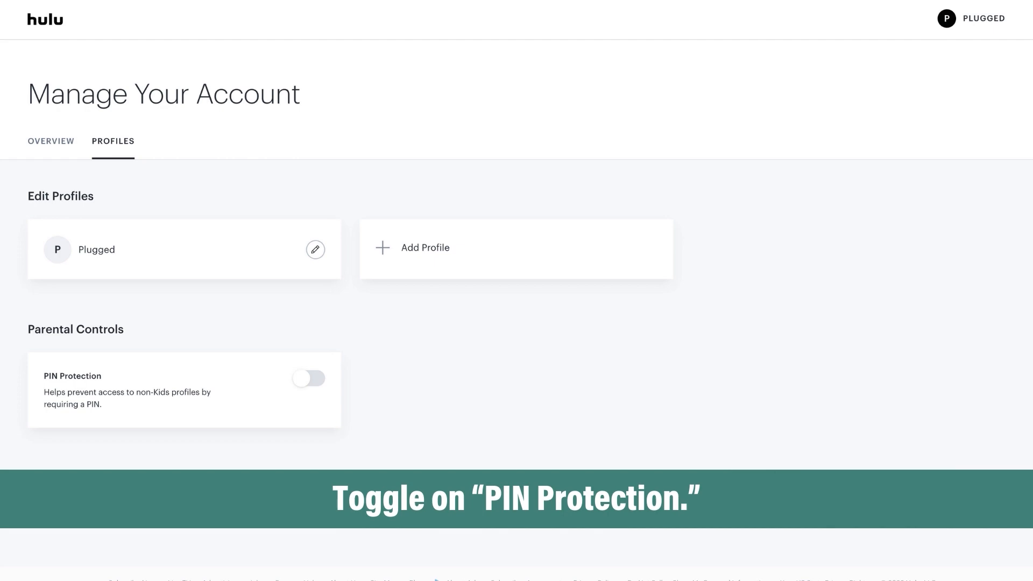
{"action": "left_click", "coordinate": [307, 378]}
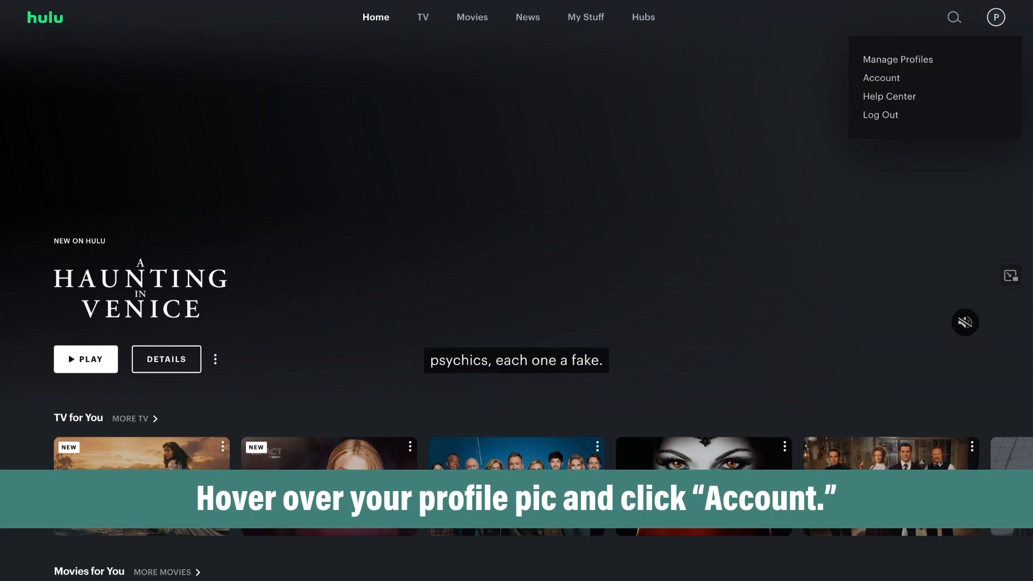
{"action": "left_click", "coordinate": [880, 77]}
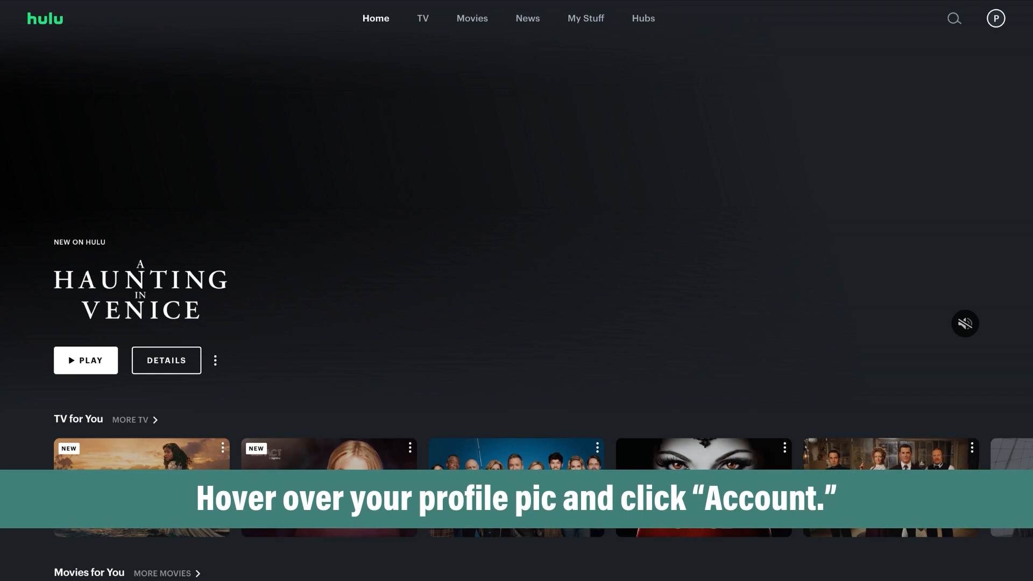
{"action": "mouse_move", "coordinate": [995, 18]}
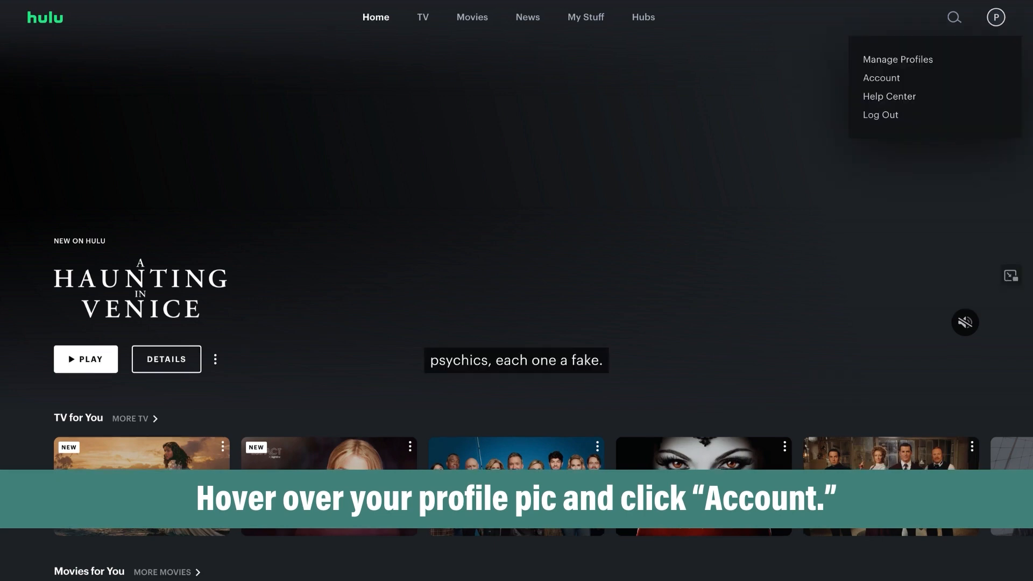
From Account, open Manage Devices, remove a device and start Log Out of All Devices
{"action": "left_click", "coordinate": [881, 78]}
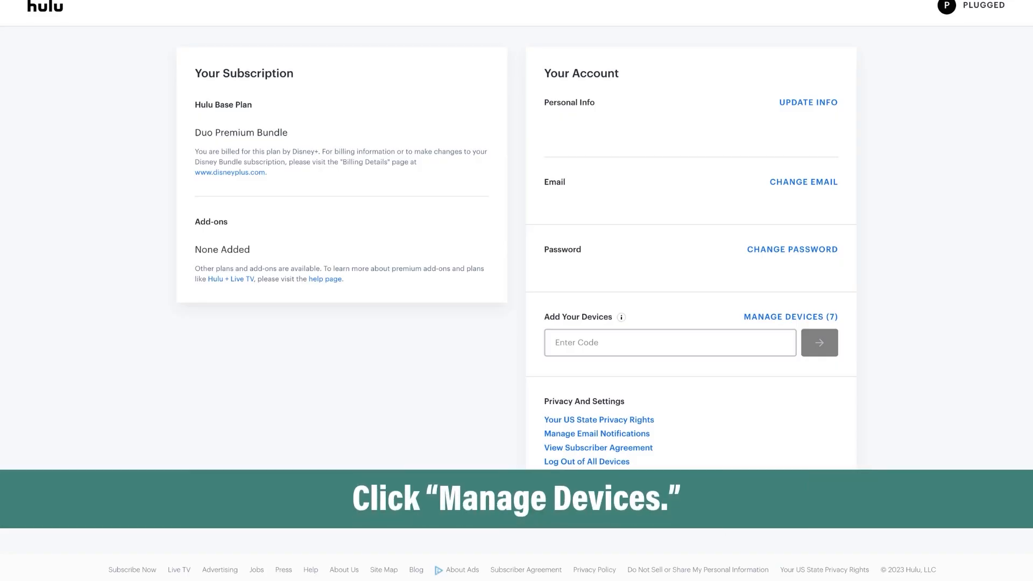
{"action": "left_click", "coordinate": [790, 316]}
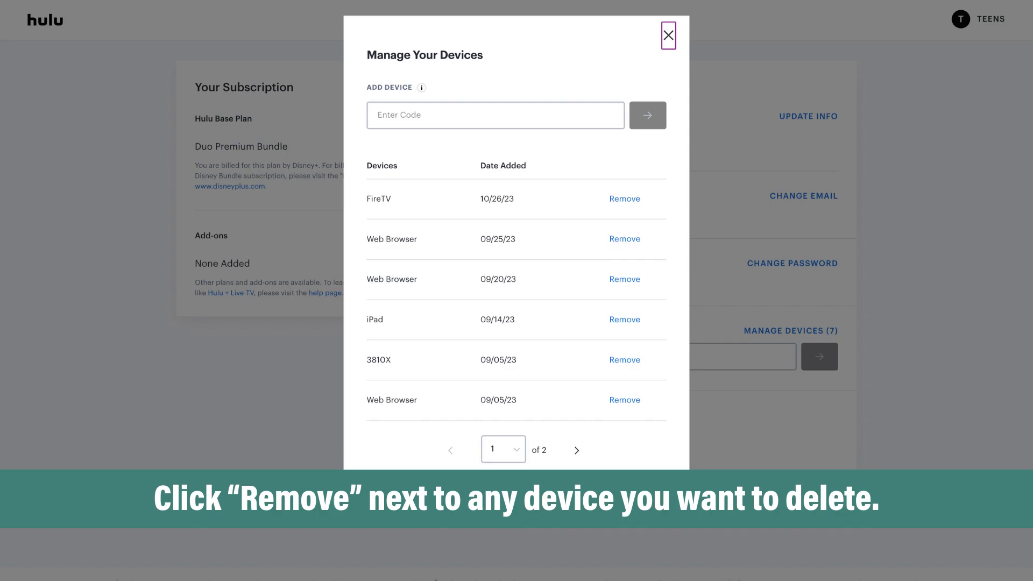
{"action": "left_click", "coordinate": [667, 35]}
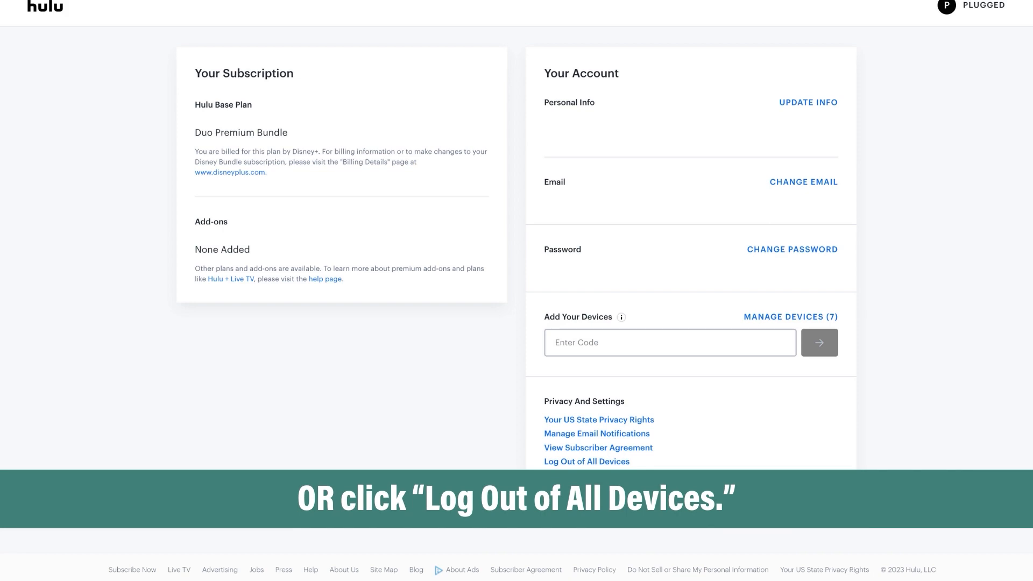
{"action": "left_click", "coordinate": [586, 461]}
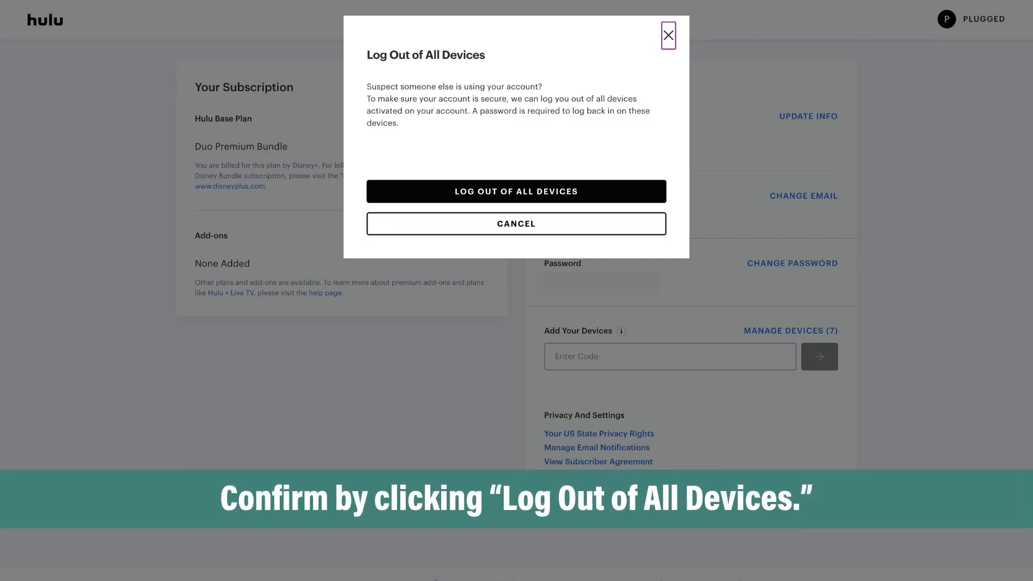